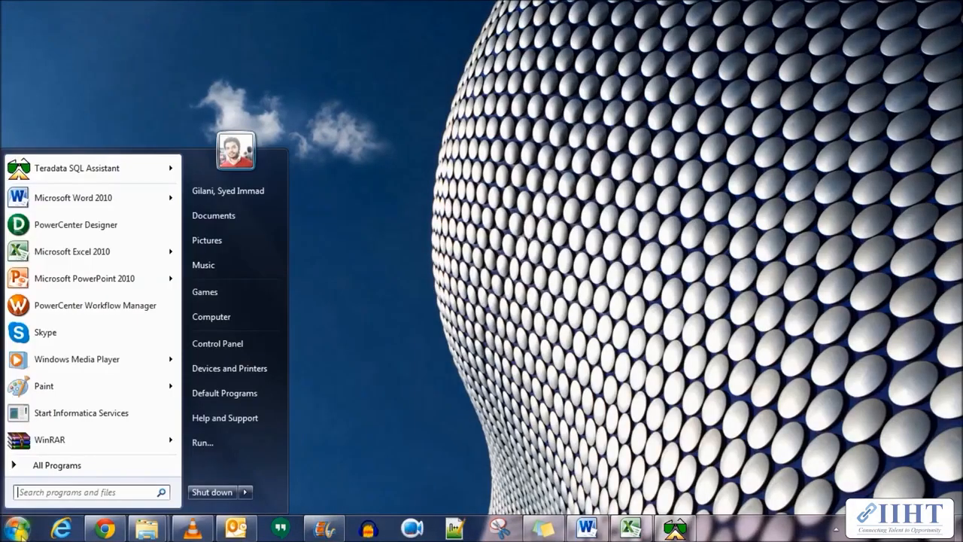
mouse_move(75, 224)
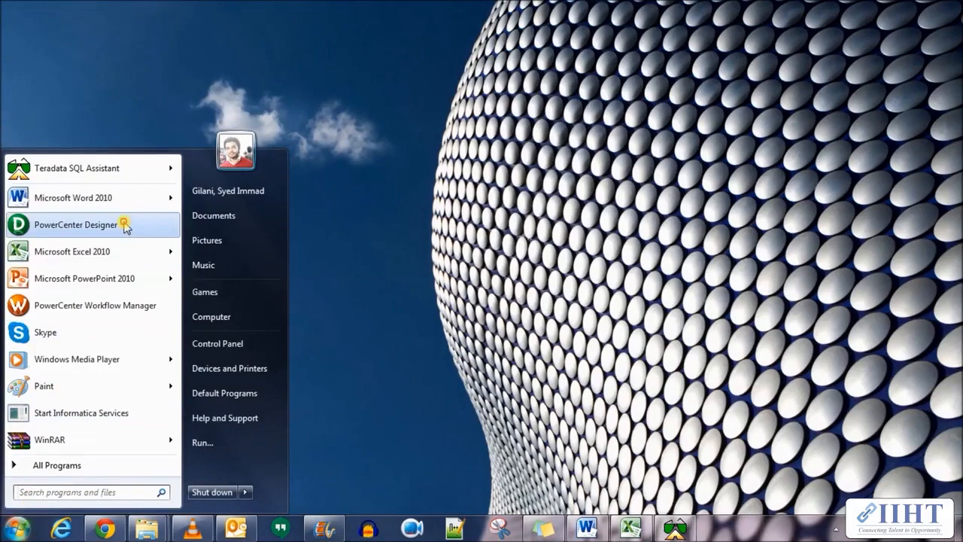
- Launch PowerCenter Designer from the Windows Start menu
left_click(75, 224)
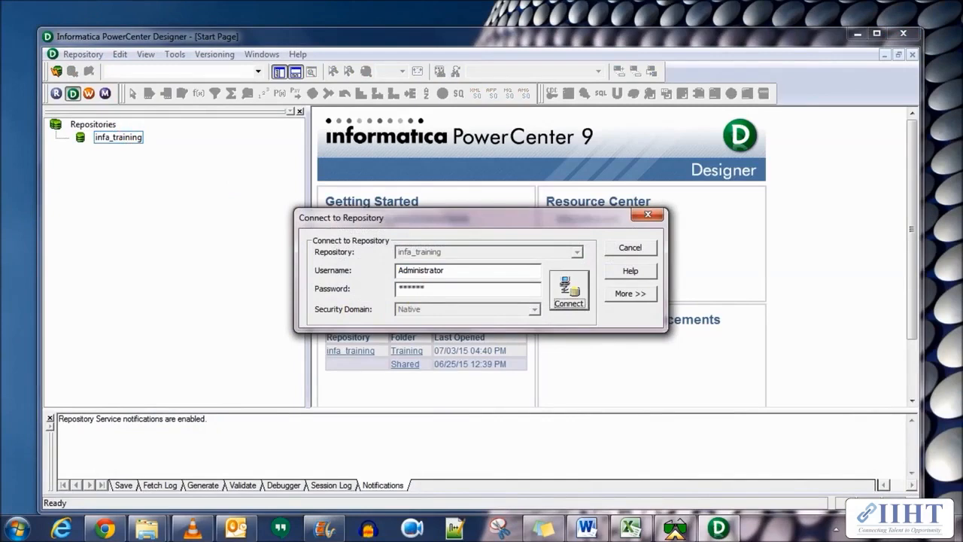
- Connect to the infa_training repository and bring up the m_Employees_Union mapping
left_click(569, 304)
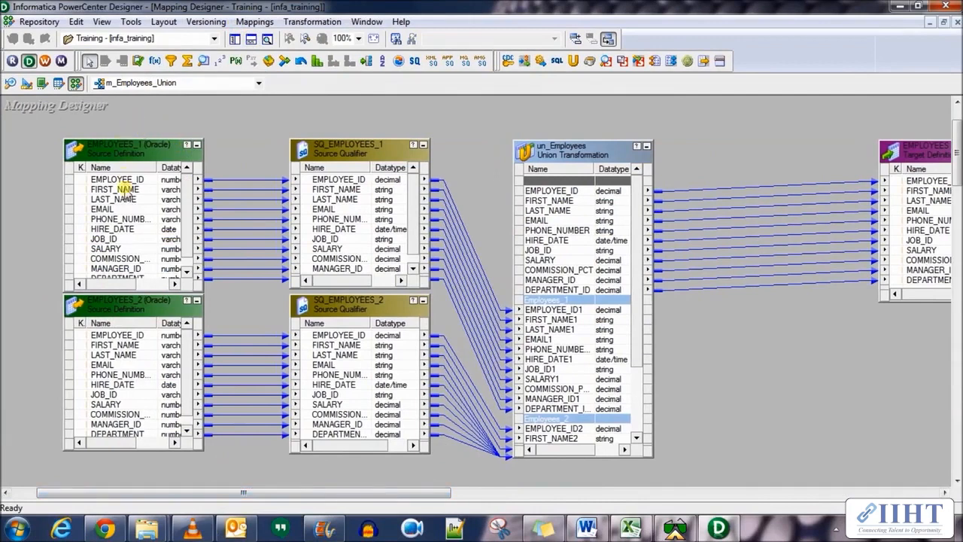
mouse_move(111, 403)
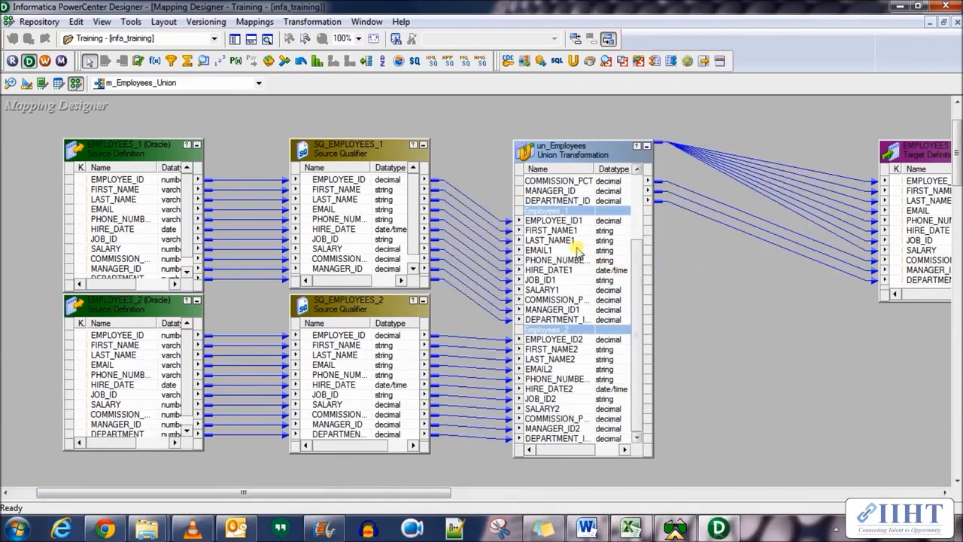
left_click(540, 278)
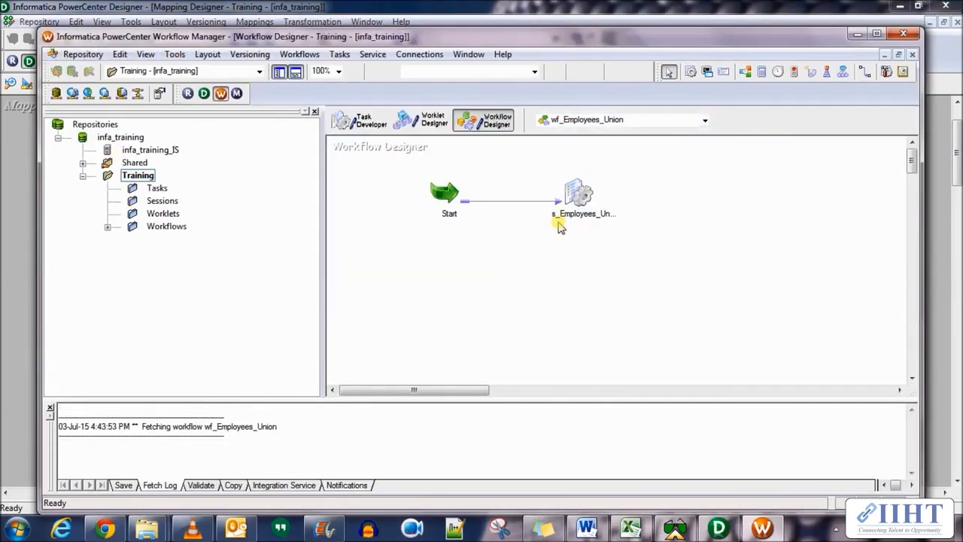
- Start the wf_Employees_Union workflow from its context menu
right_click(579, 194)
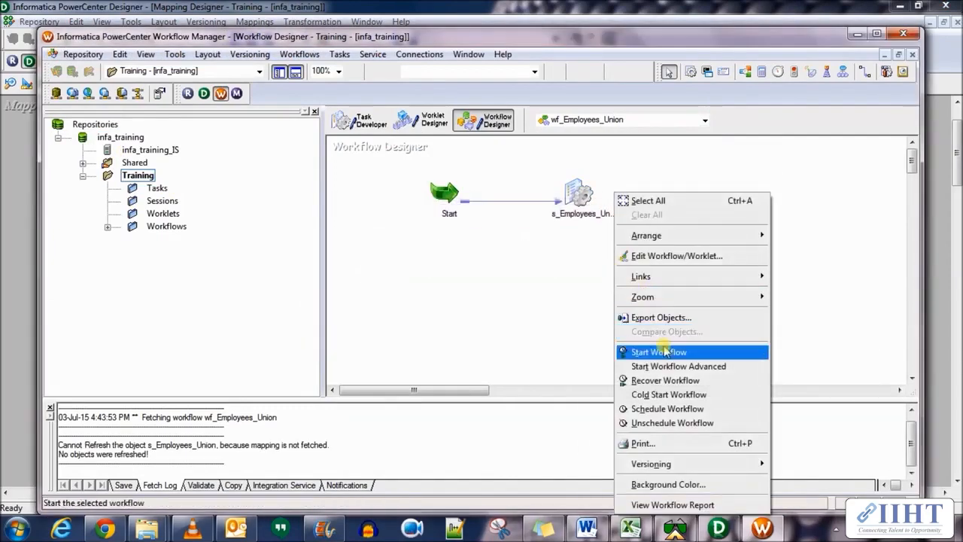
left_click(659, 352)
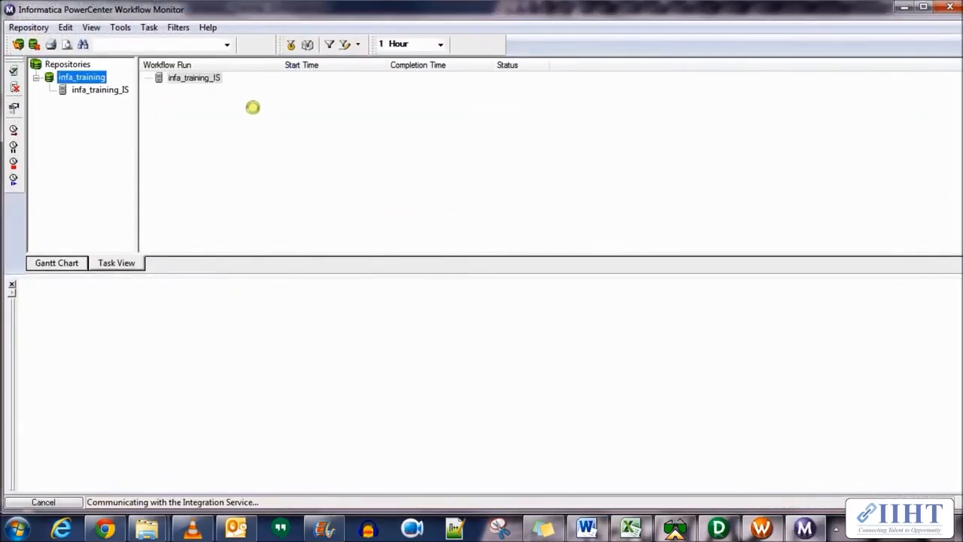
- View the s_Employees_Union run statistics (124 rows loaded) and dismiss the battery warning
left_click(232, 99)
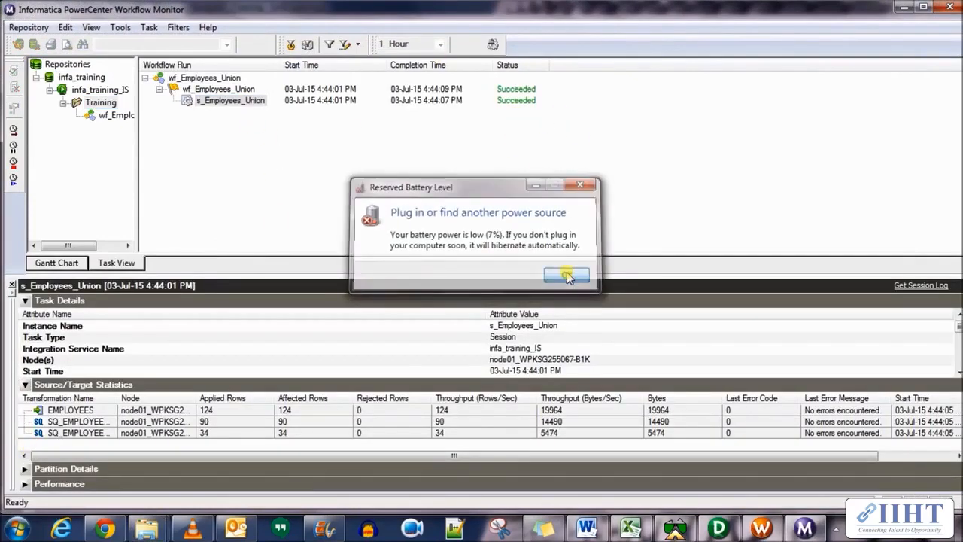
left_click(566, 273)
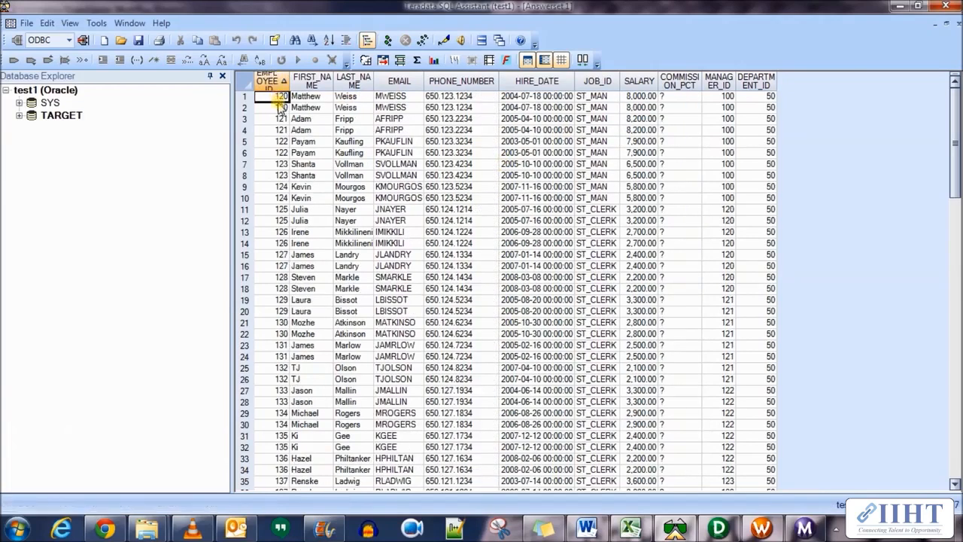
- Point out the duplicated EMPLOYEE_ID rows for 120 and 121 in the Toad grid
left_click(279, 129)
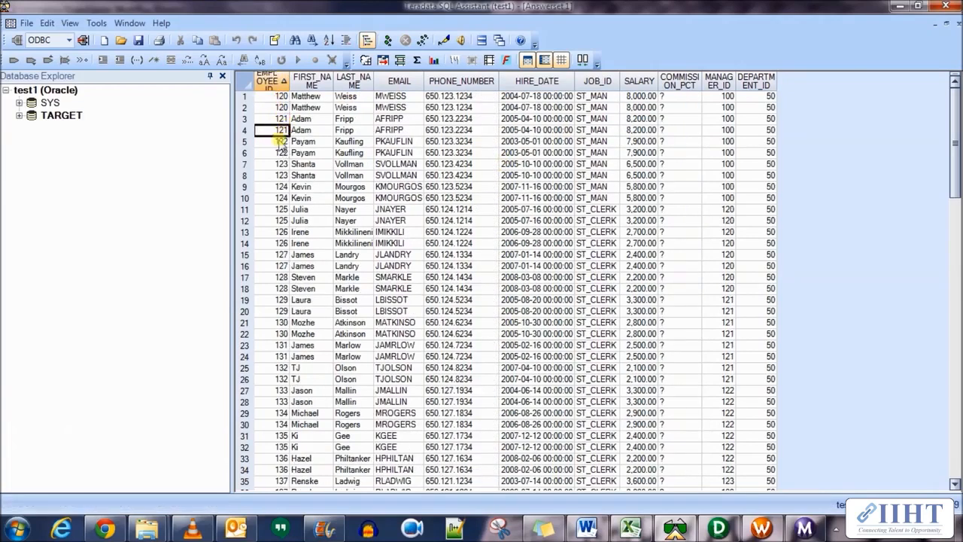
left_click(269, 152)
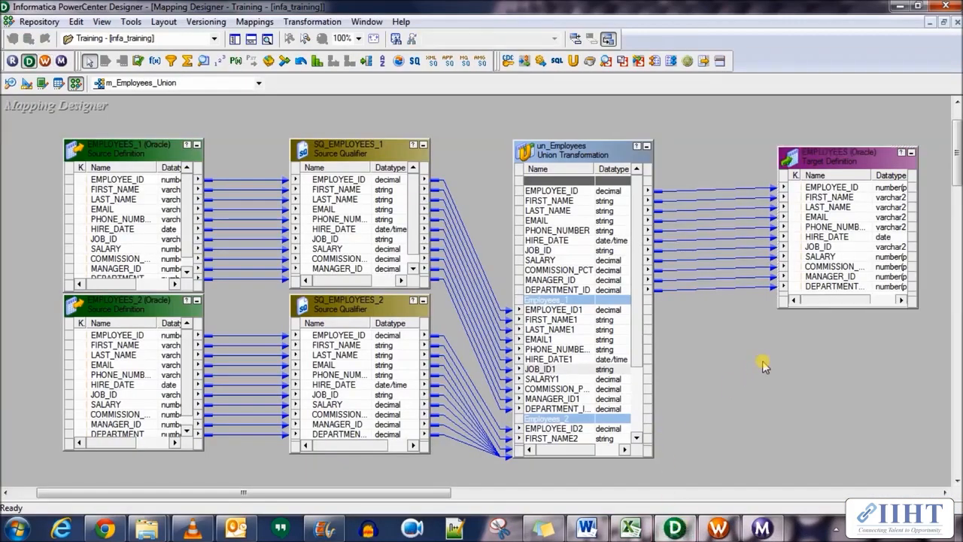
mouse_move(764, 365)
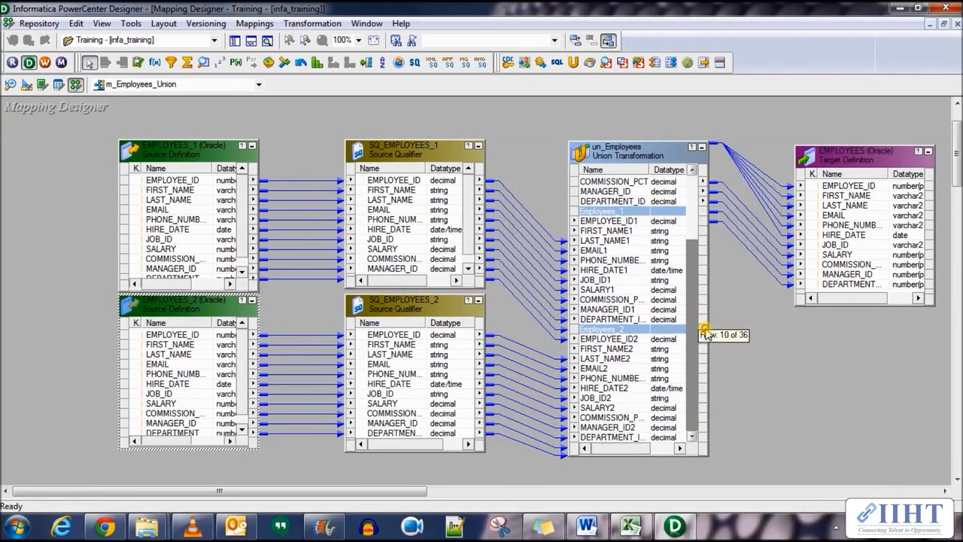
mouse_move(625, 155)
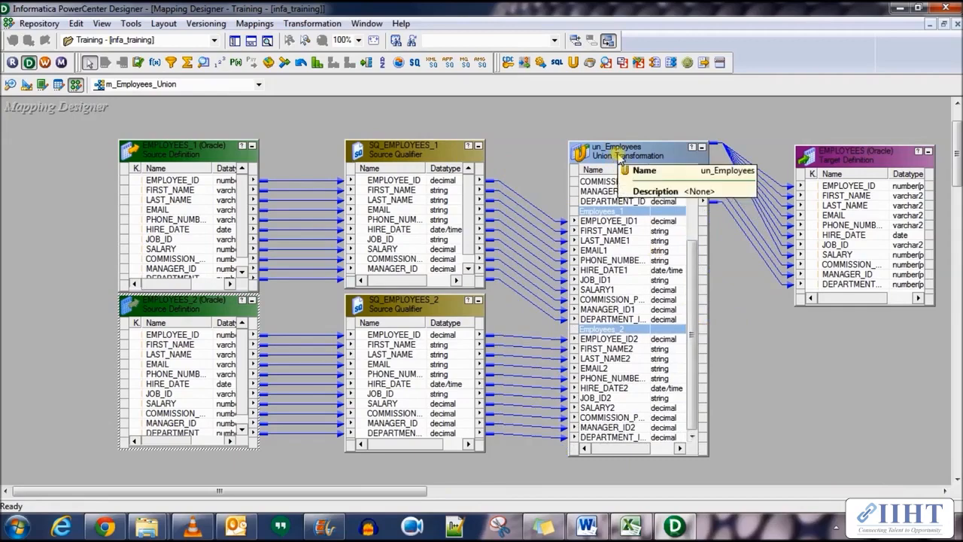
double_click(620, 153)
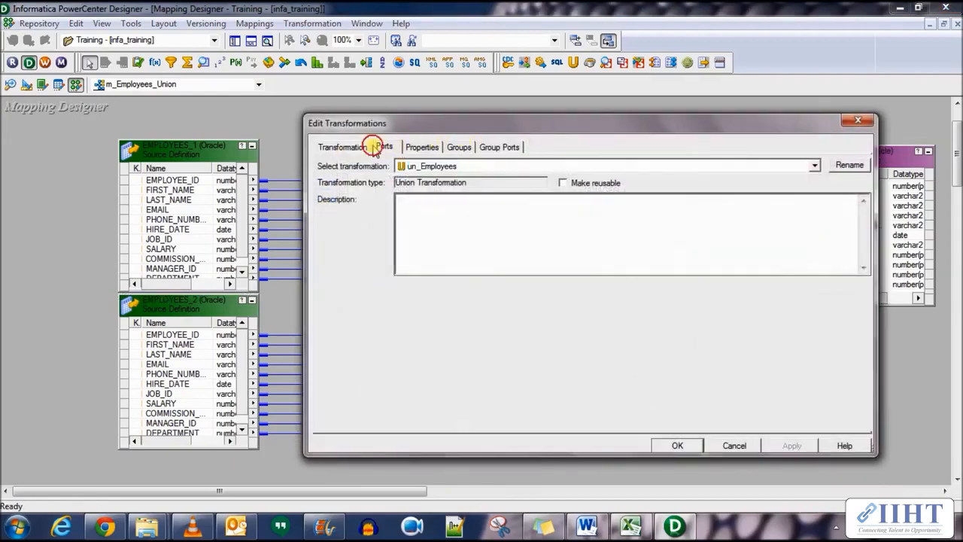
left_click(459, 147)
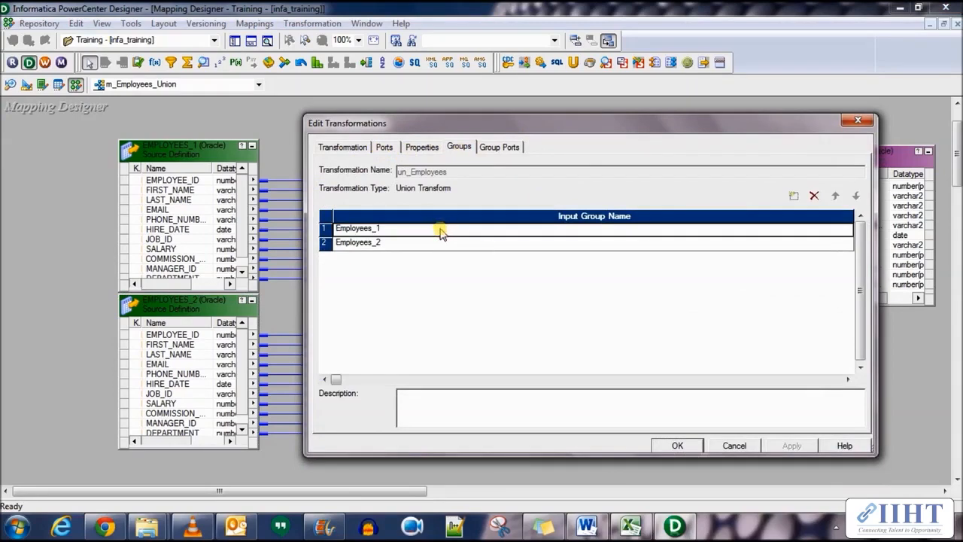
left_click(386, 147)
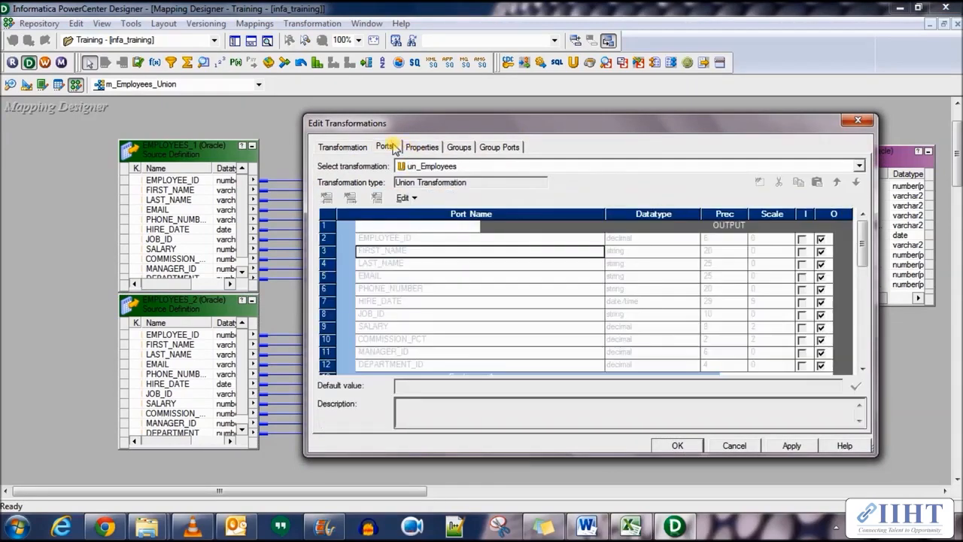
left_click(500, 146)
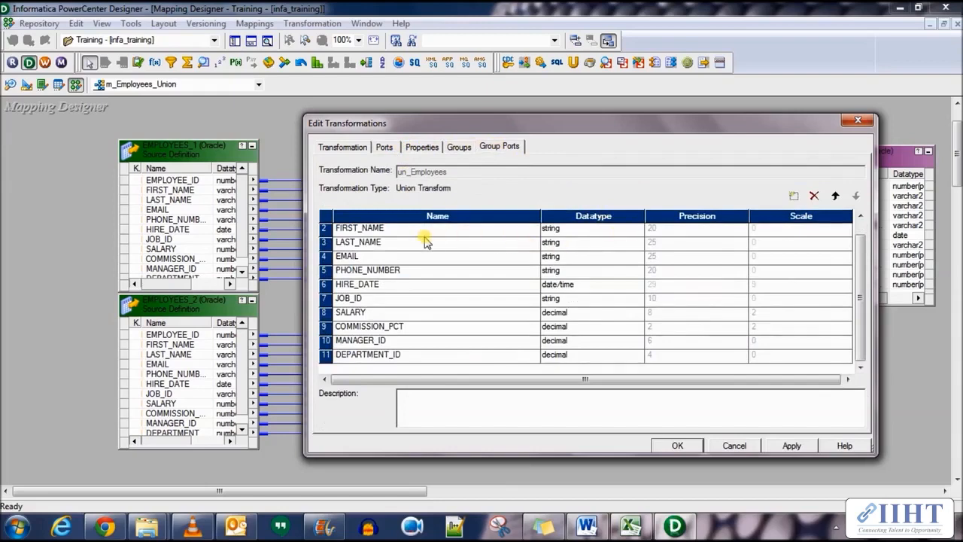
left_click(383, 147)
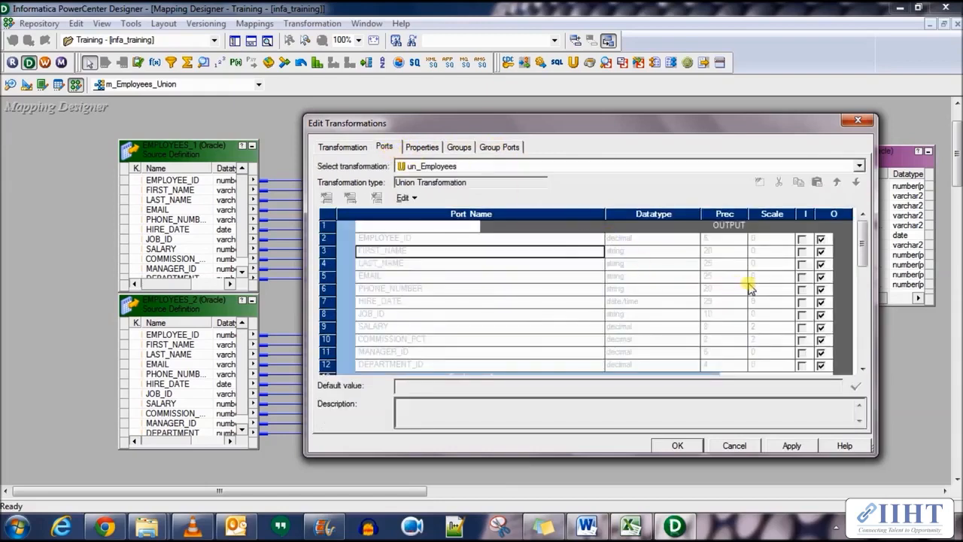
scroll("down", 3)
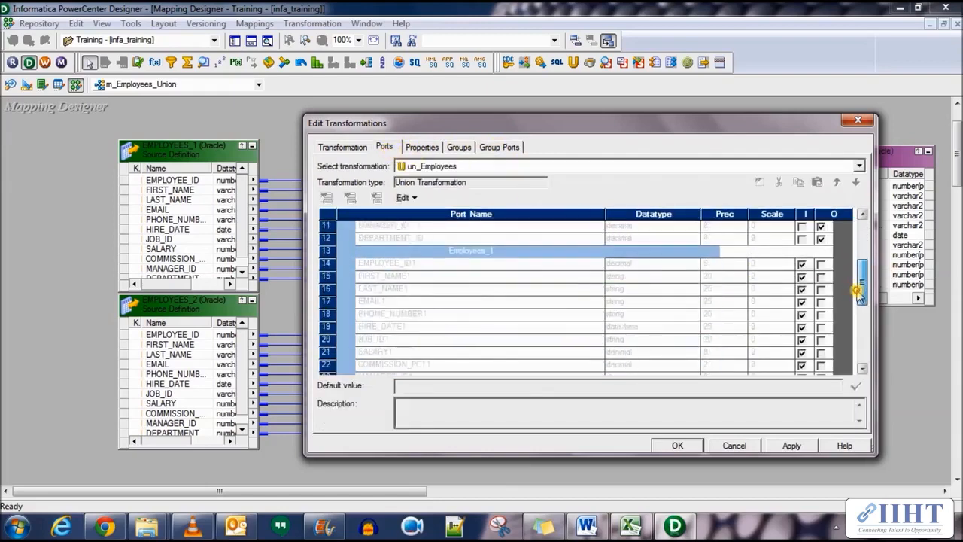
left_click(734, 446)
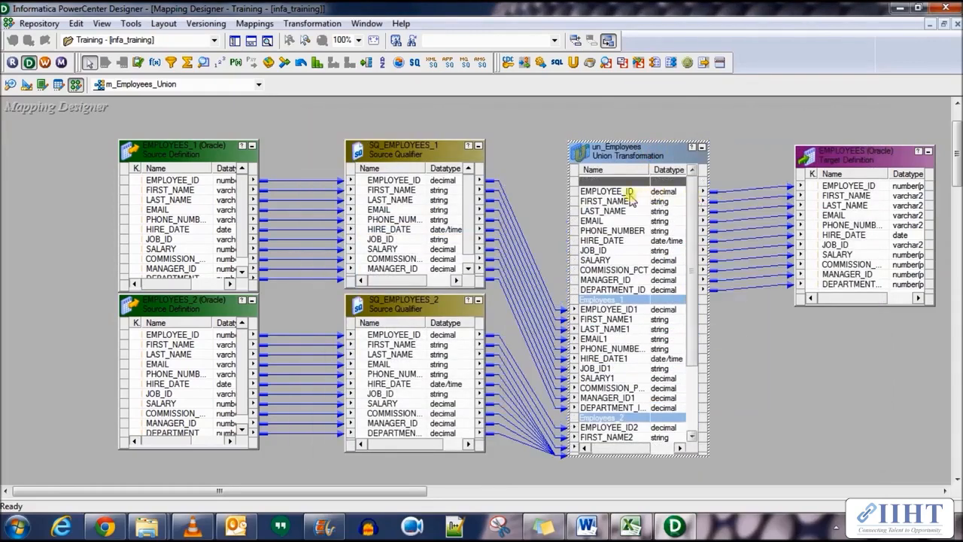
- Remove the union-to-EMPLOYEES links and add a Sorter transformation fed by the union's outputs
left_click(605, 279)
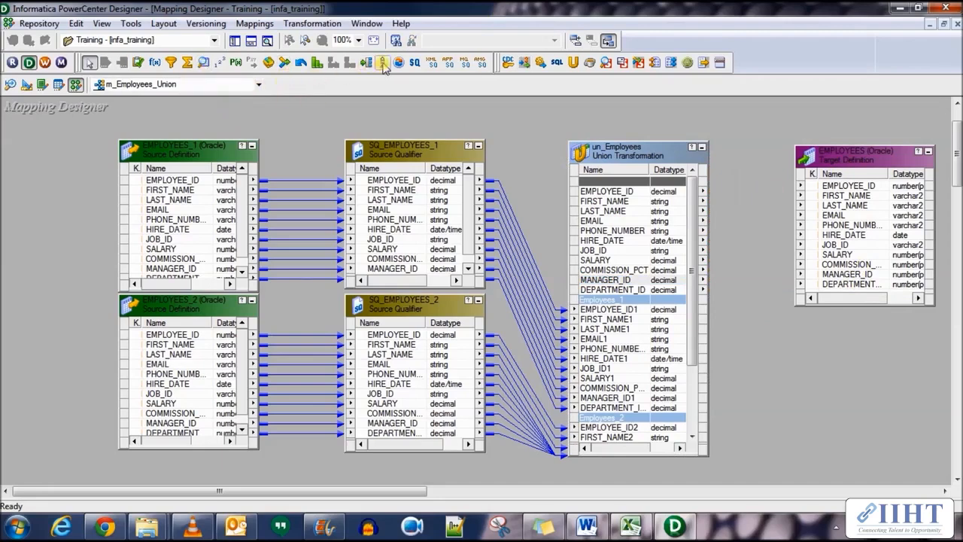
left_click(384, 63)
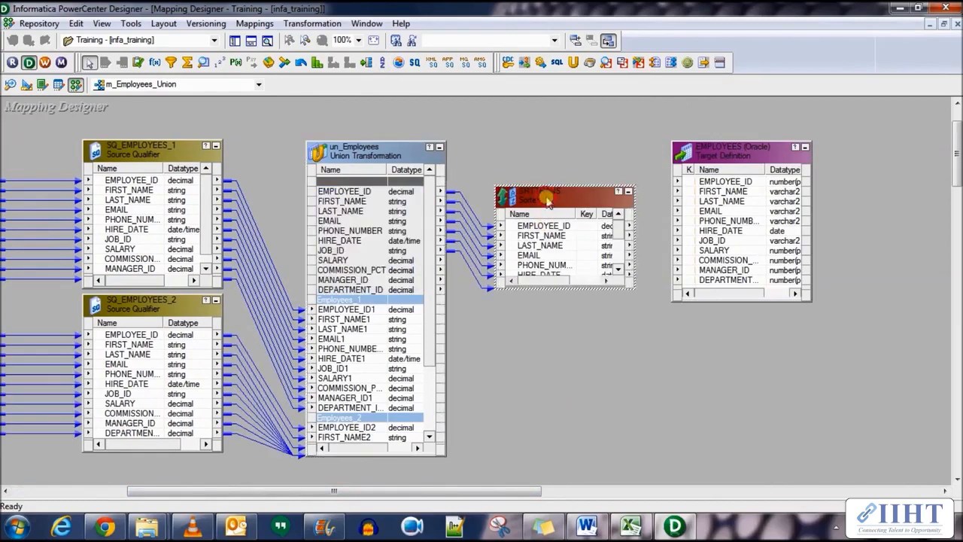
- Enable Distinct output on the SRTTRANS sorter, review its ports and confirm the changes
double_click(565, 193)
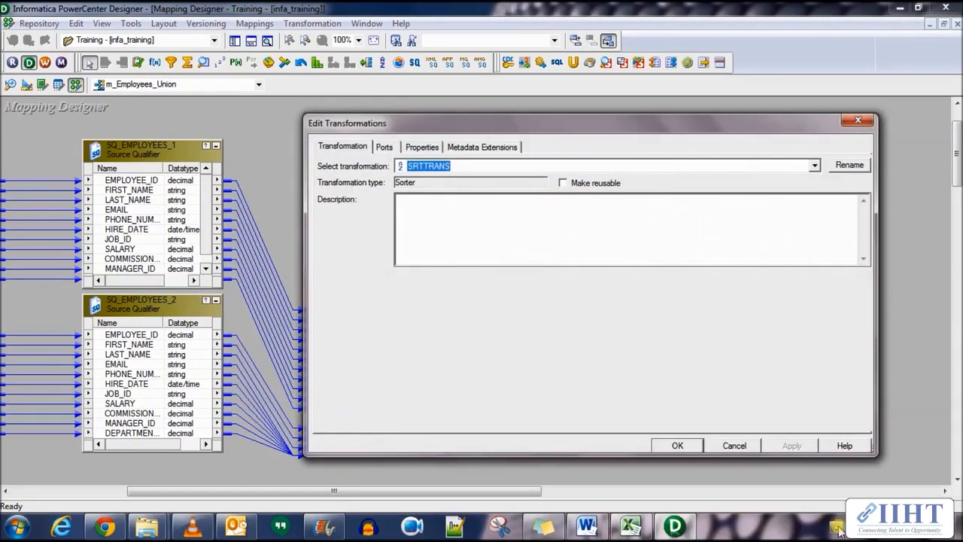
left_click(421, 147)
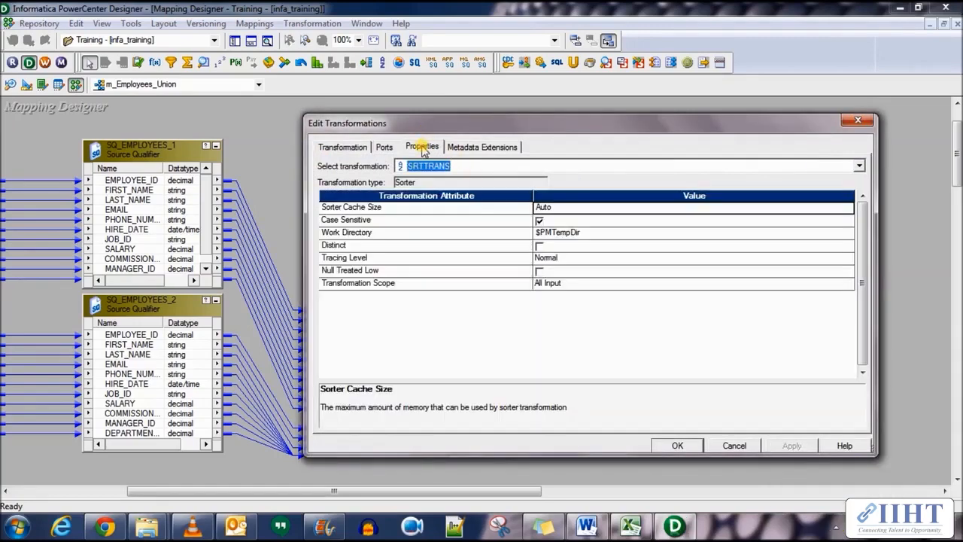
left_click(539, 246)
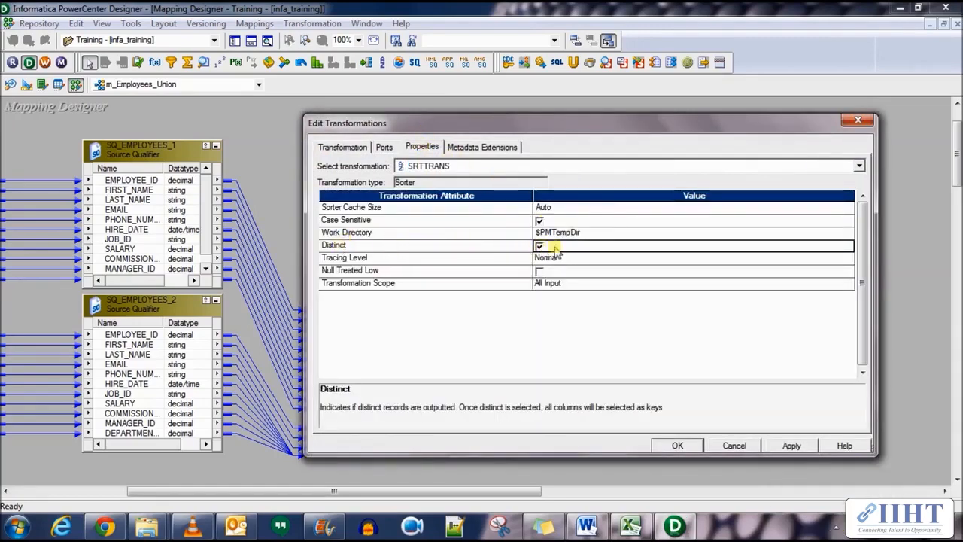
left_click(386, 148)
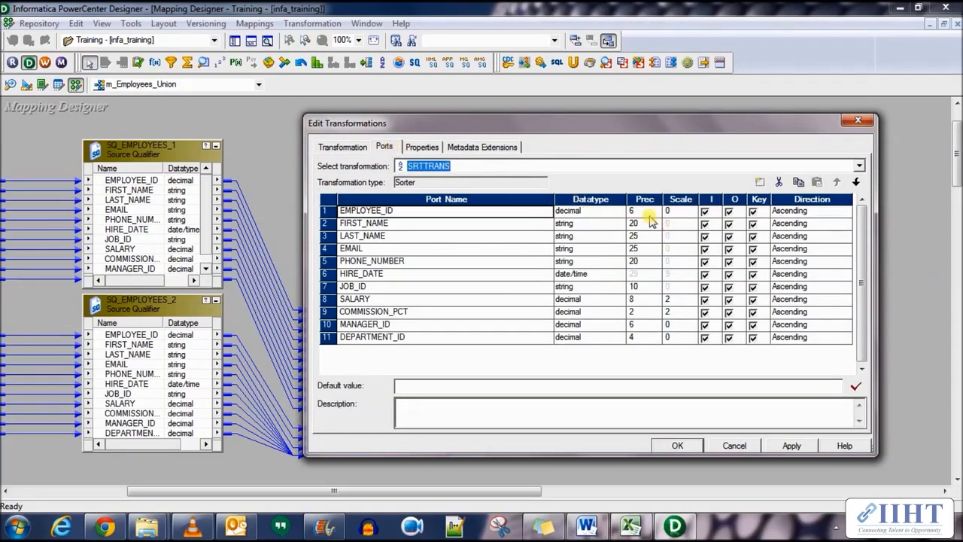
left_click(752, 261)
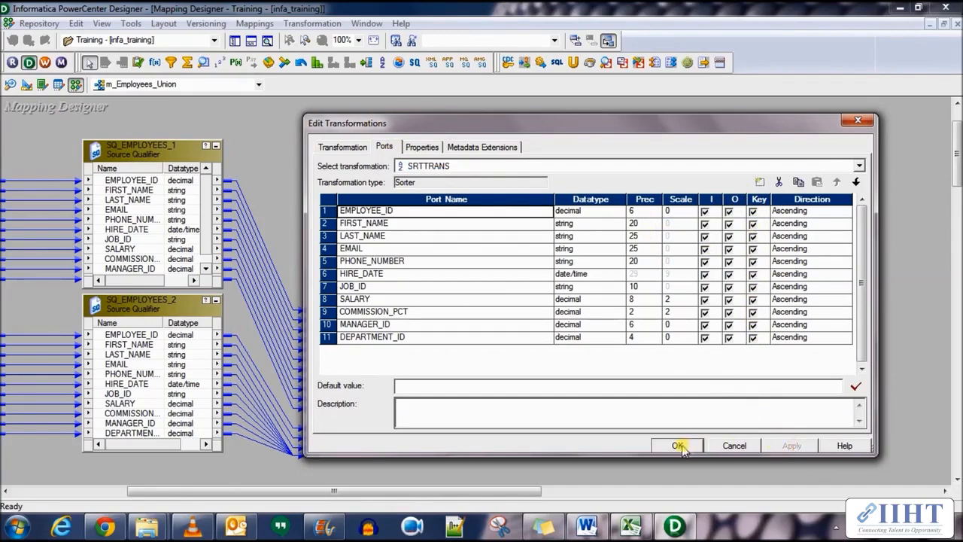
left_click(678, 446)
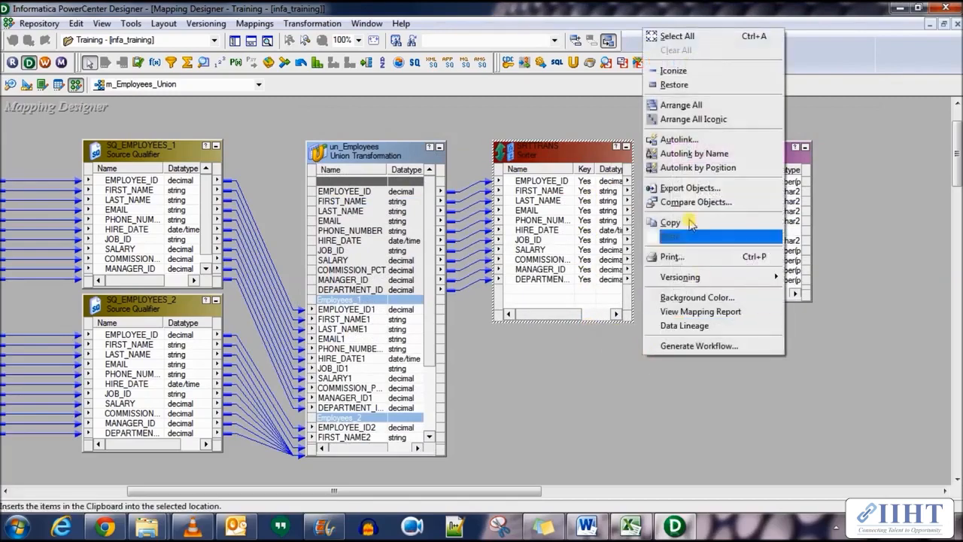
- Autolink SRTTRANS ports to the EMPLOYEES target by name, then switch to Workflow Manager
left_click(694, 153)
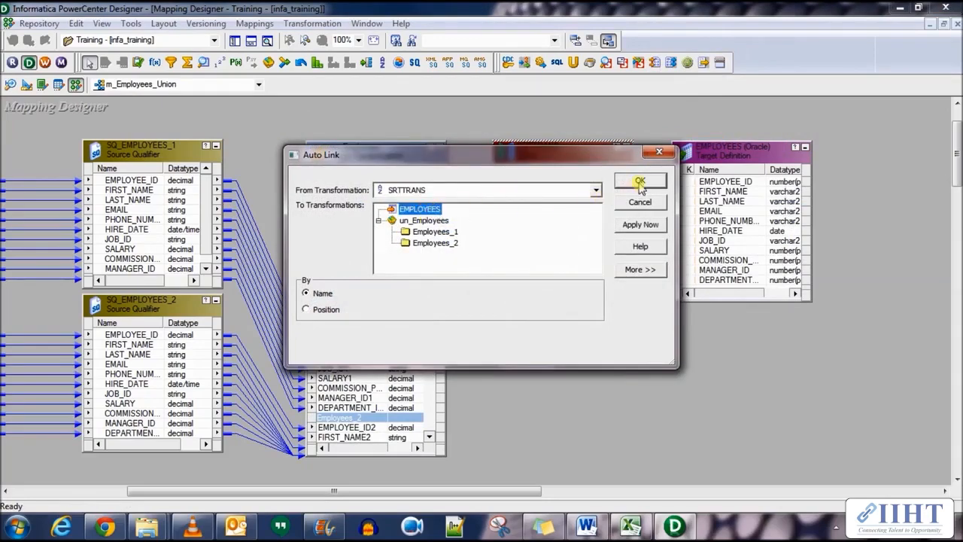
left_click(639, 183)
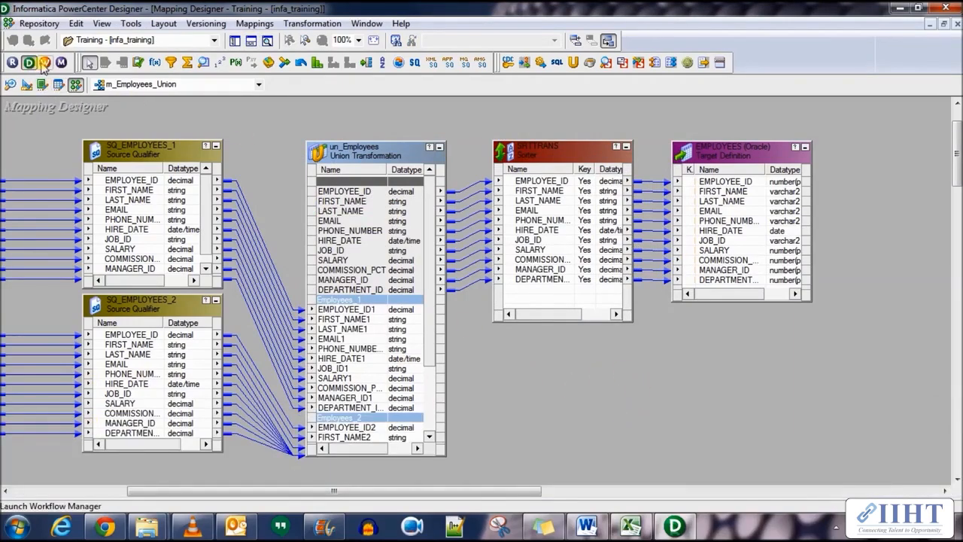
left_click(61, 64)
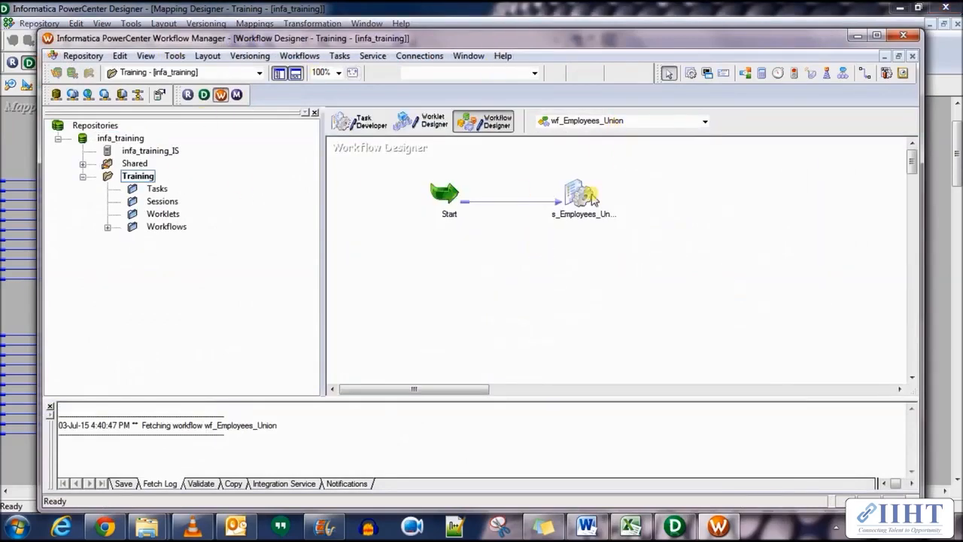
- Attempt Refresh Mapping on the s_Employees_Union session and use the workspace workflow options
right_click(584, 198)
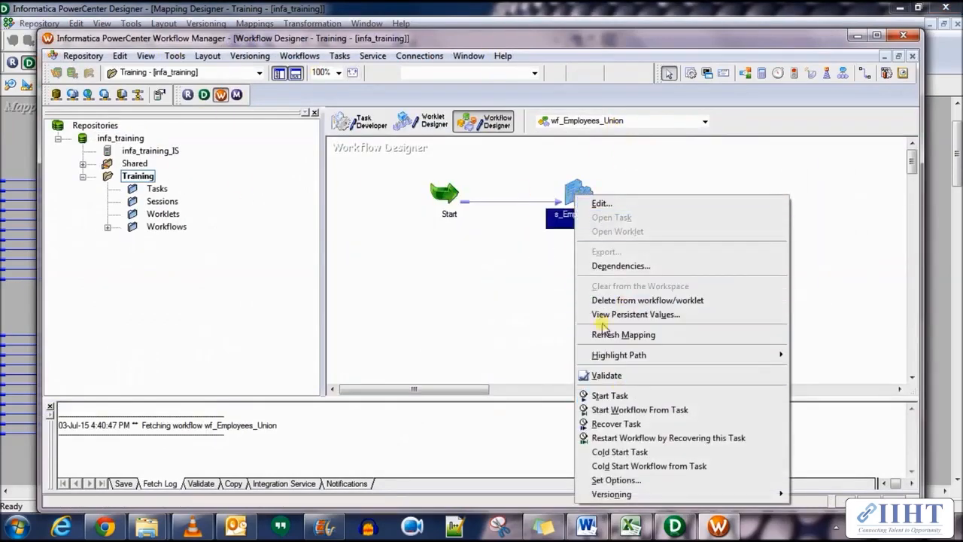
left_click(623, 334)
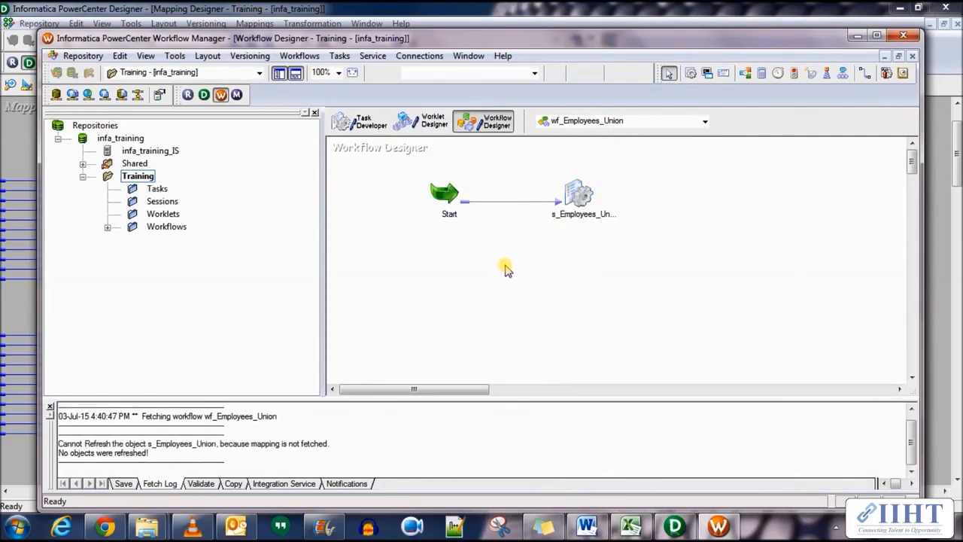
mouse_move(602, 218)
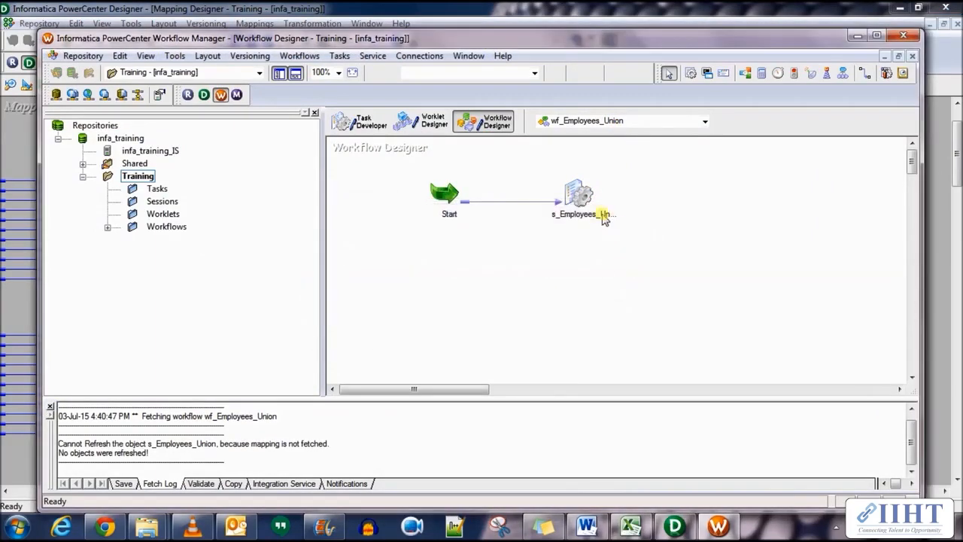
right_click(602, 218)
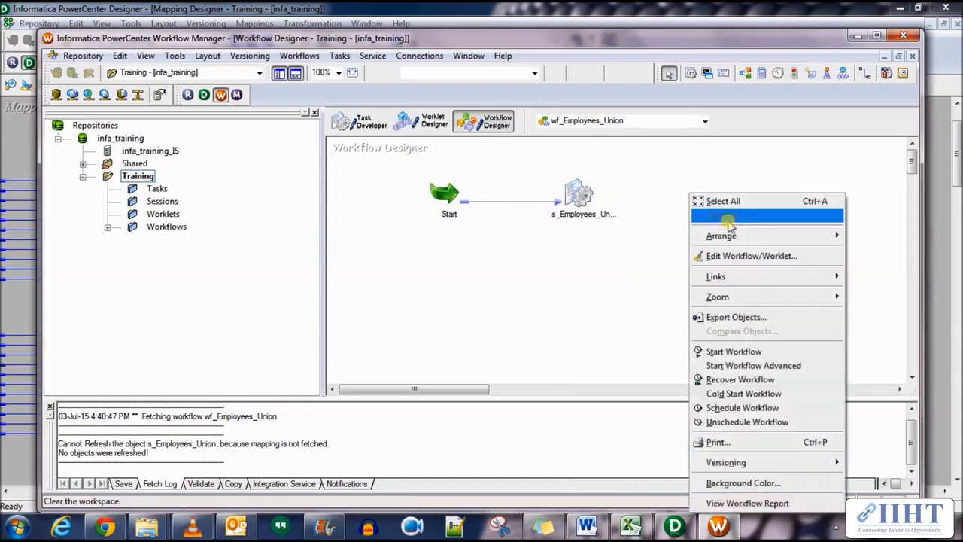
left_click(733, 352)
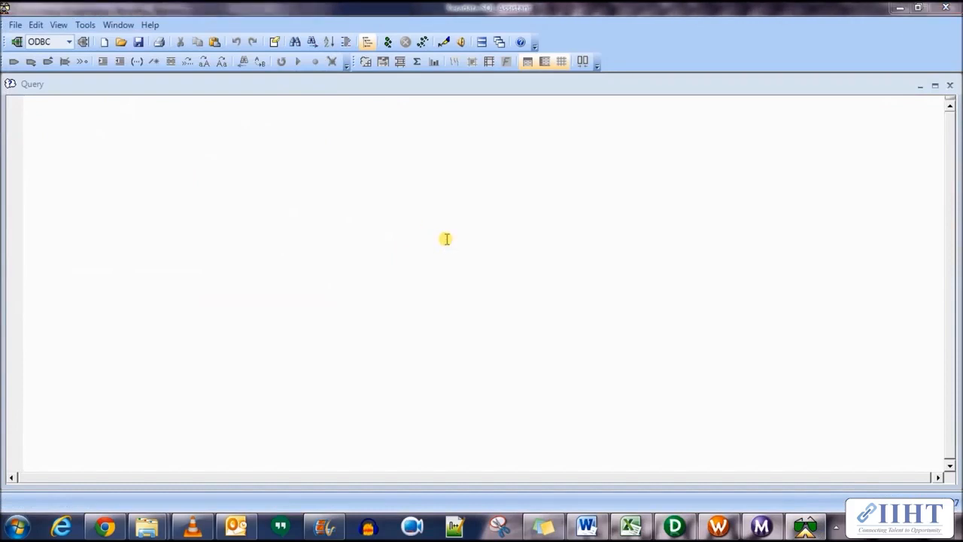
- Log in to Oracle as test1 and run 'select * from employees'
type("ta")
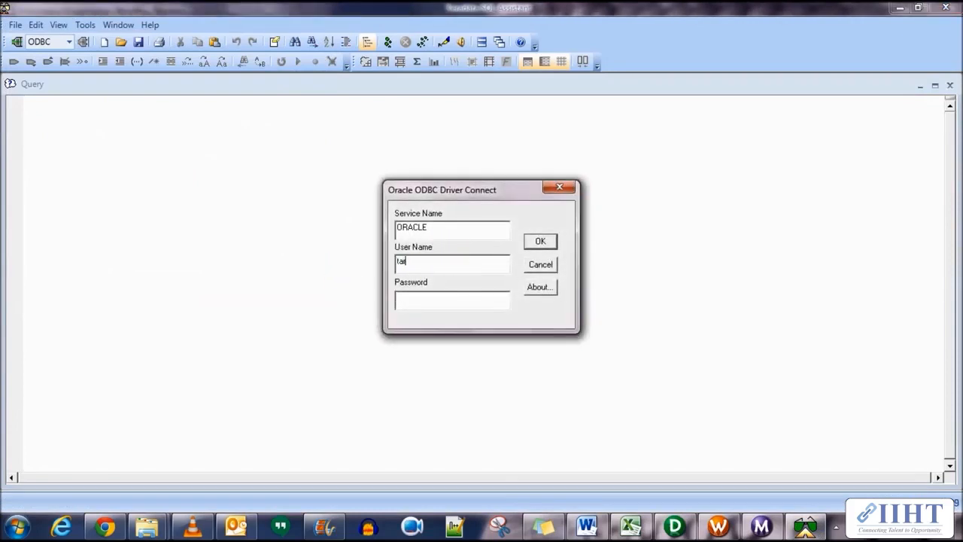
left_click(539, 240)
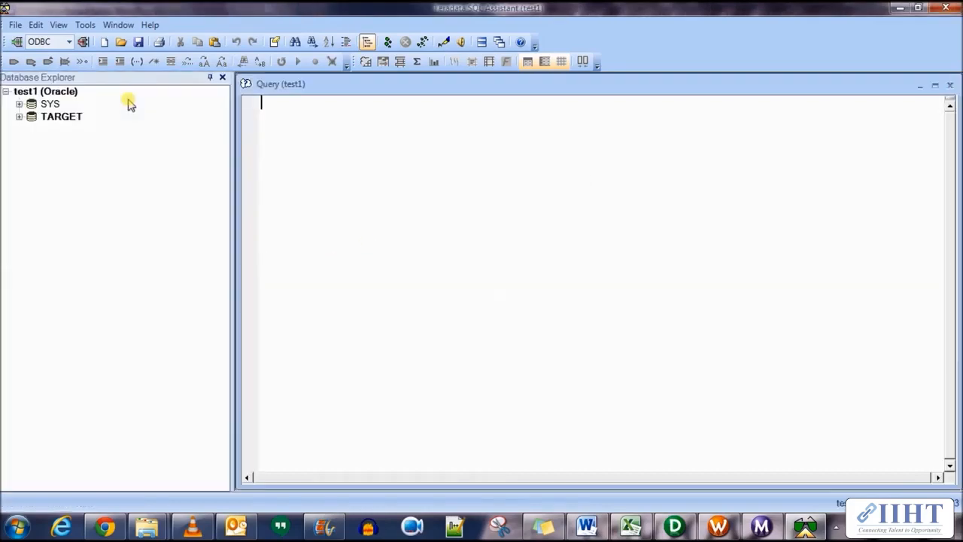
type("select")
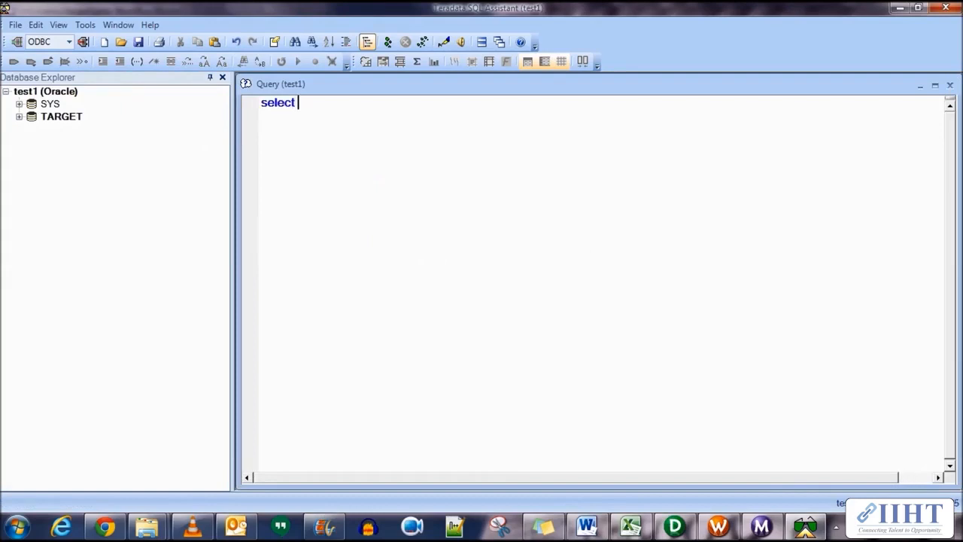
type("* from emplo")
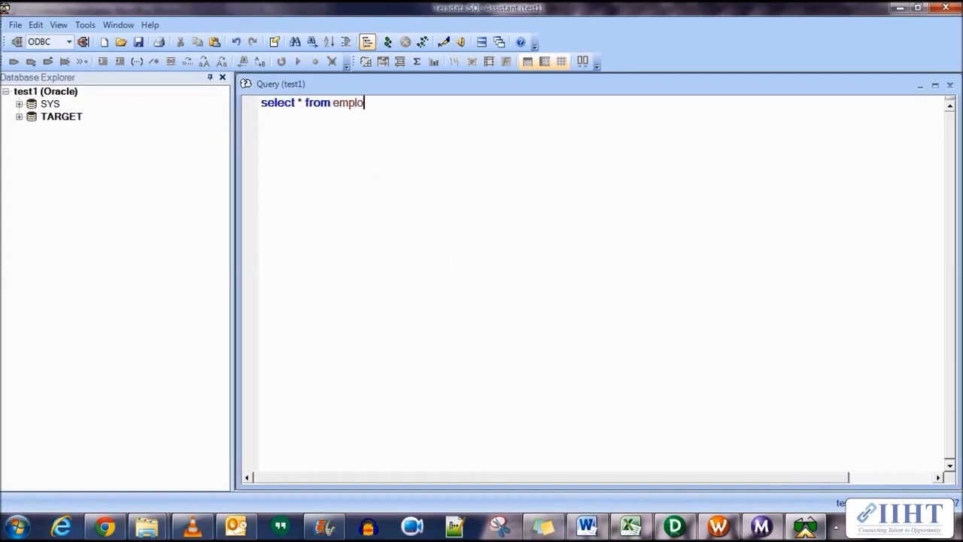
type("yees")
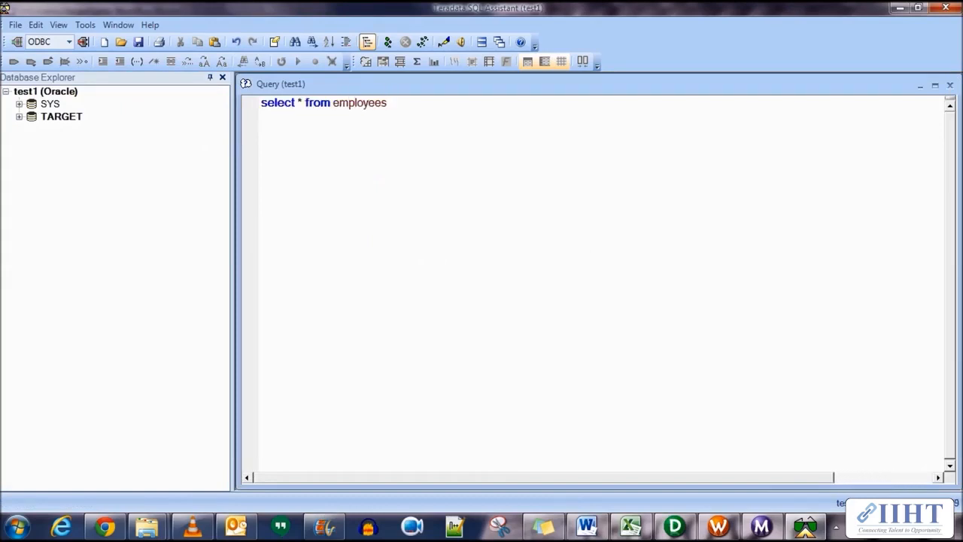
left_click(298, 62)
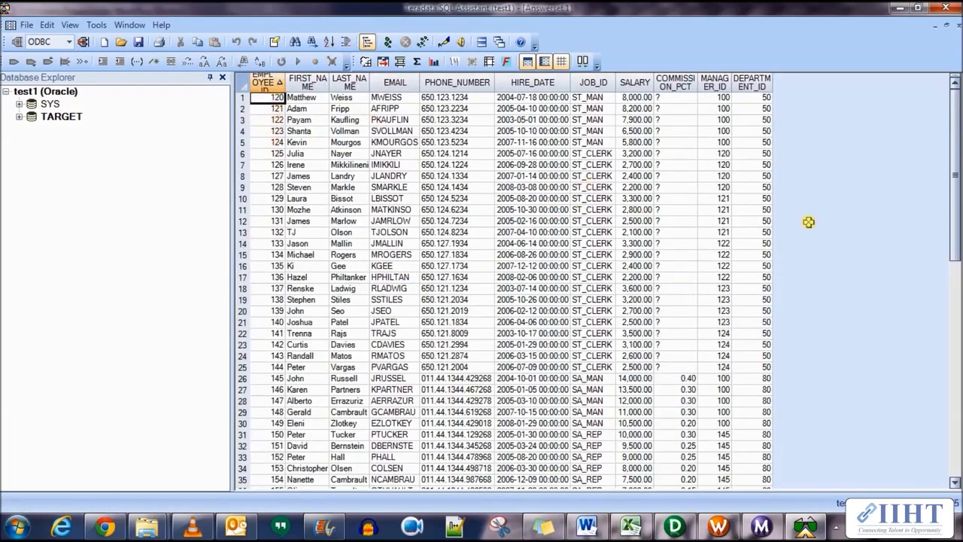
- Scroll the EMPLOYEES results grid down to rows 45–79, reviewing the SA_REP and SH_CLERK employees
scroll("down", 3)
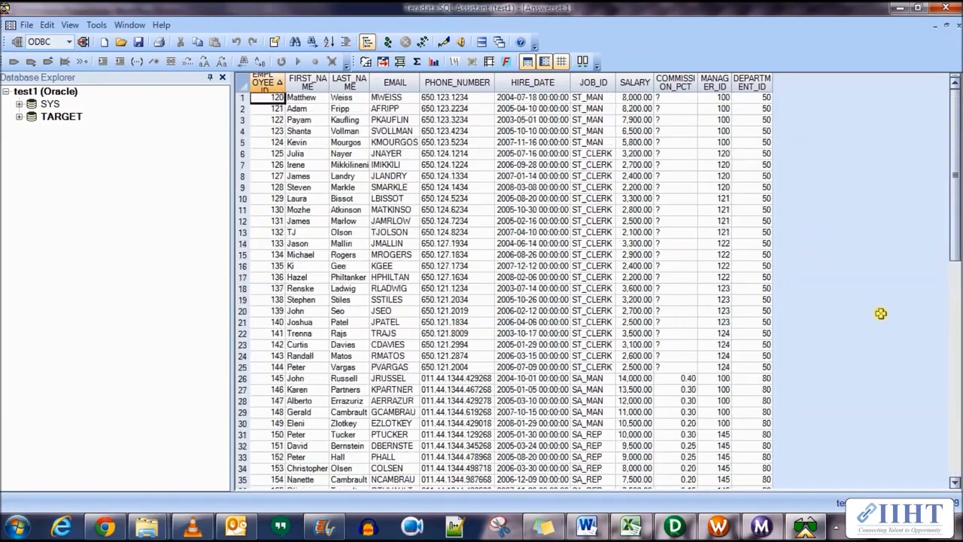
scroll("down", 3)
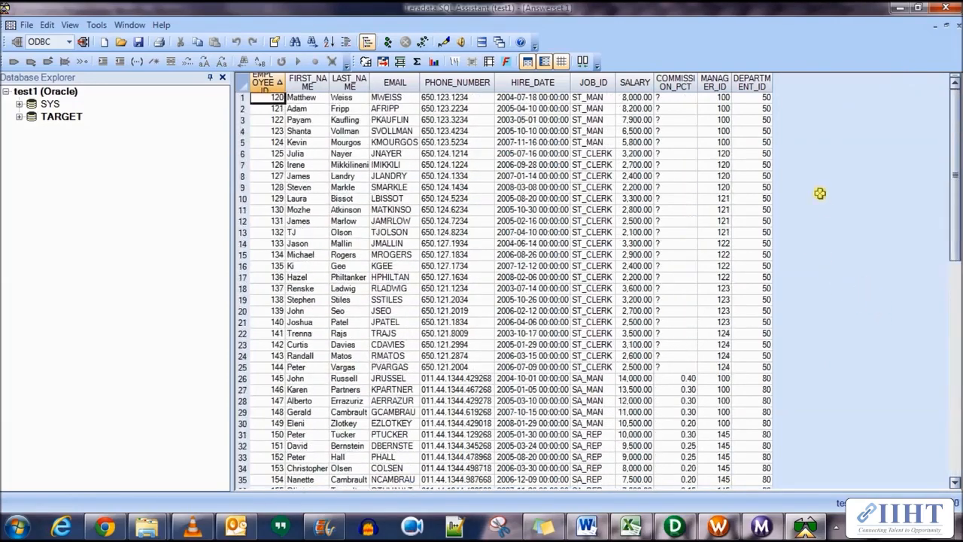
scroll("down", 3)
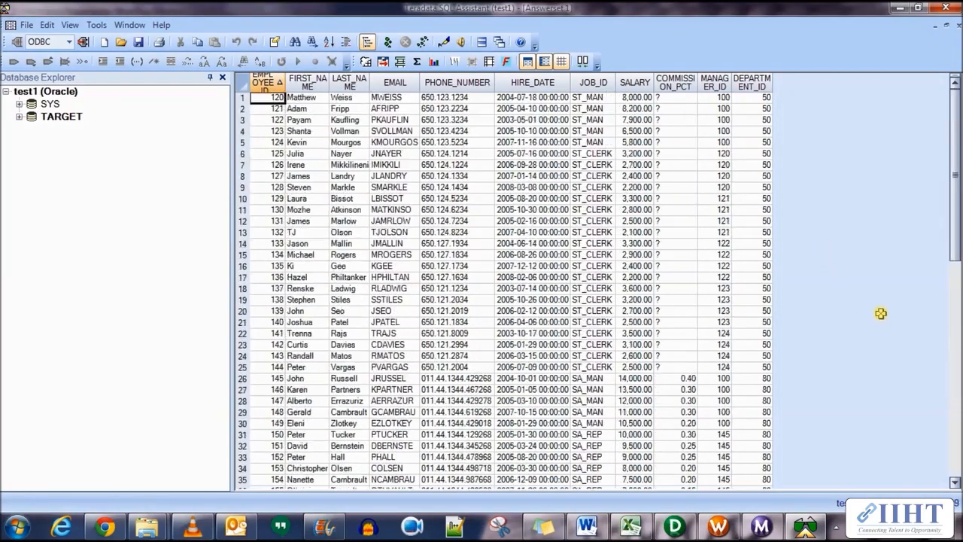
scroll("down", 3)
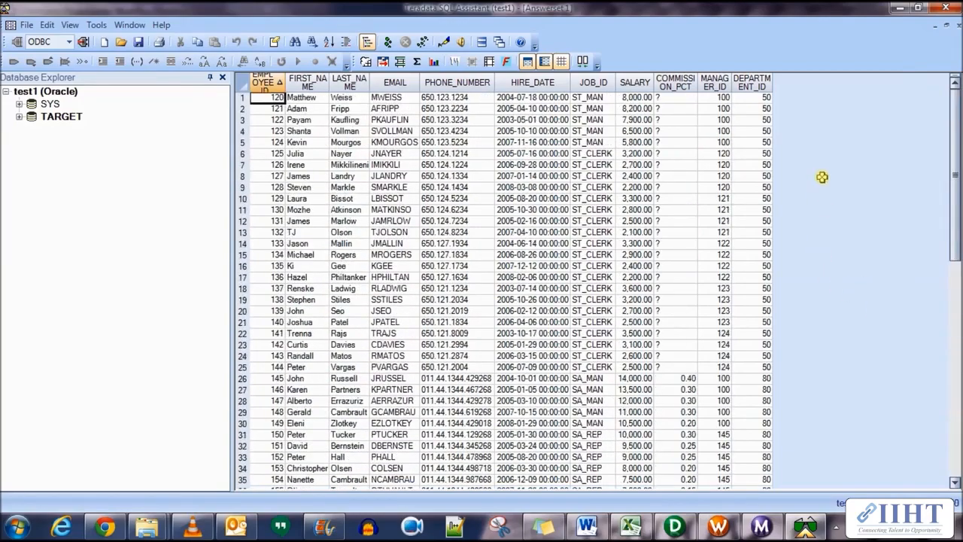
scroll("down", 3)
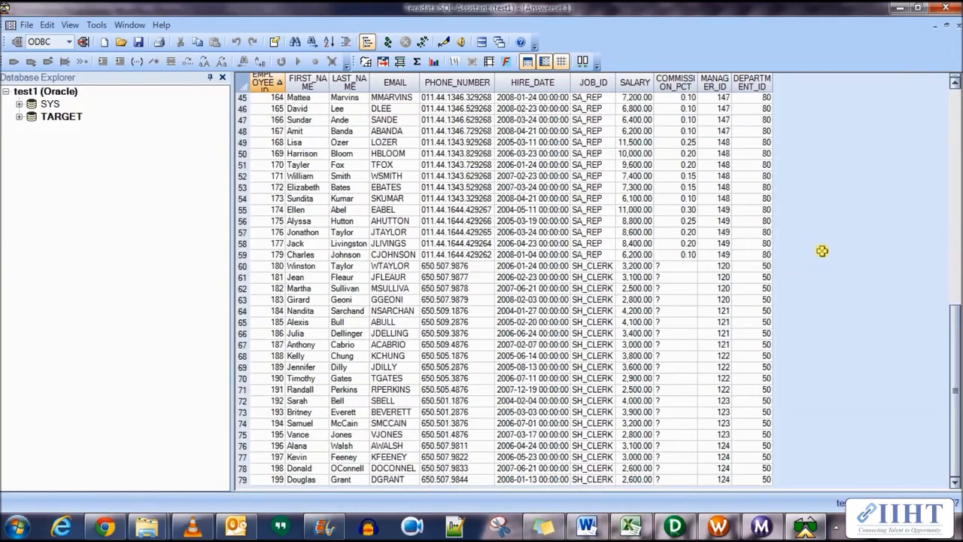